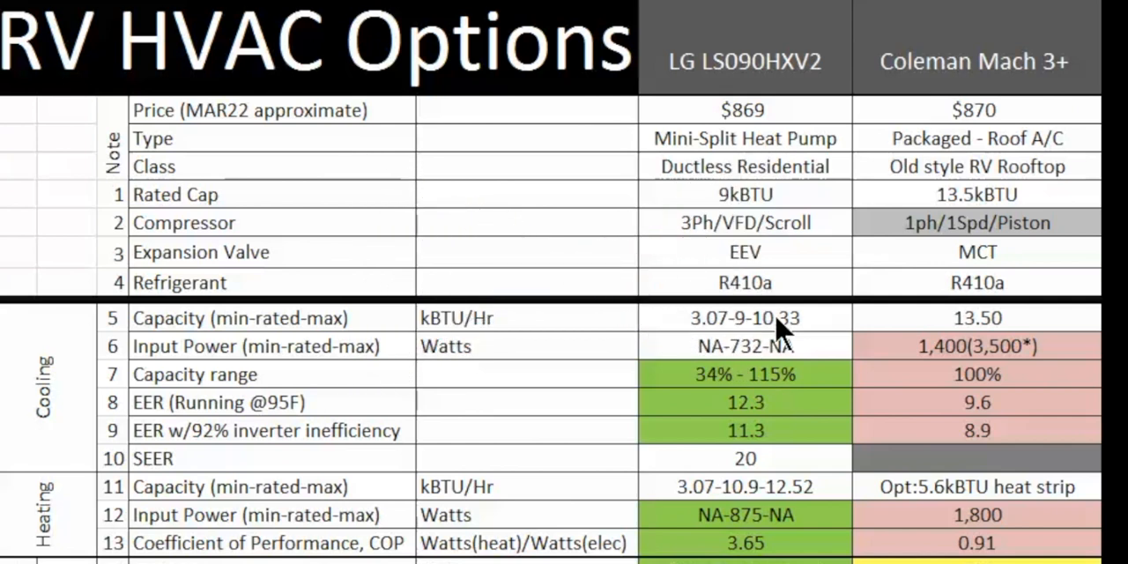
pyautogui.moveTo(984, 339)
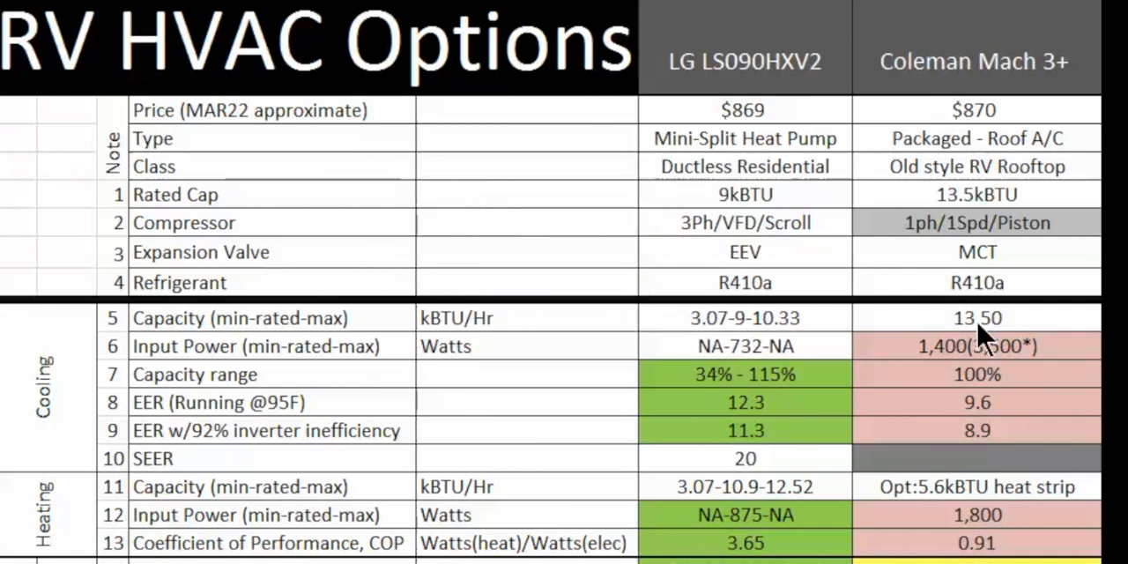
pyautogui.moveTo(987, 352)
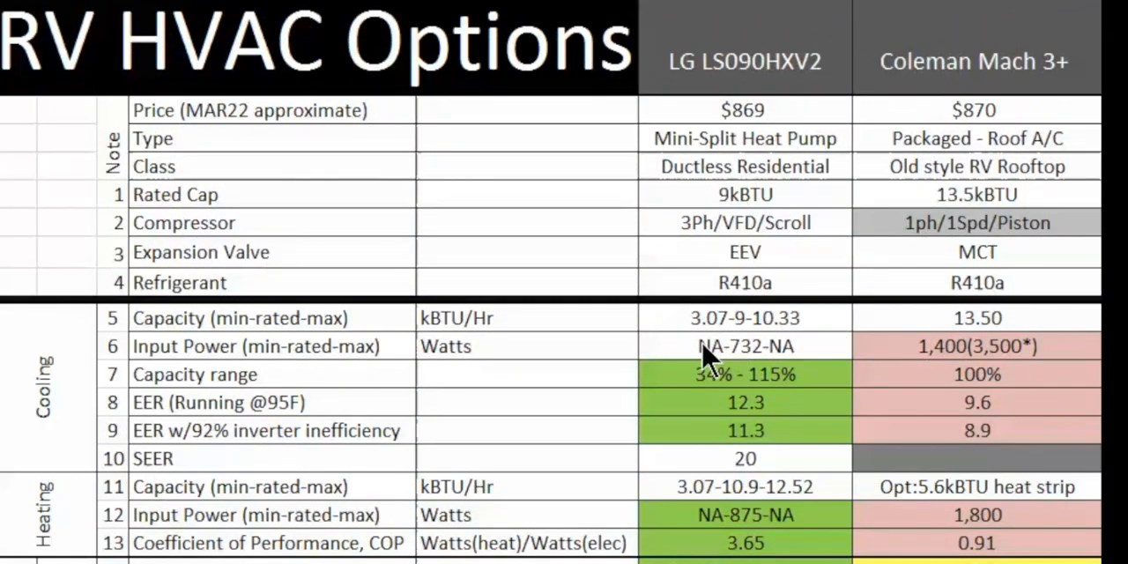
pyautogui.moveTo(736, 352)
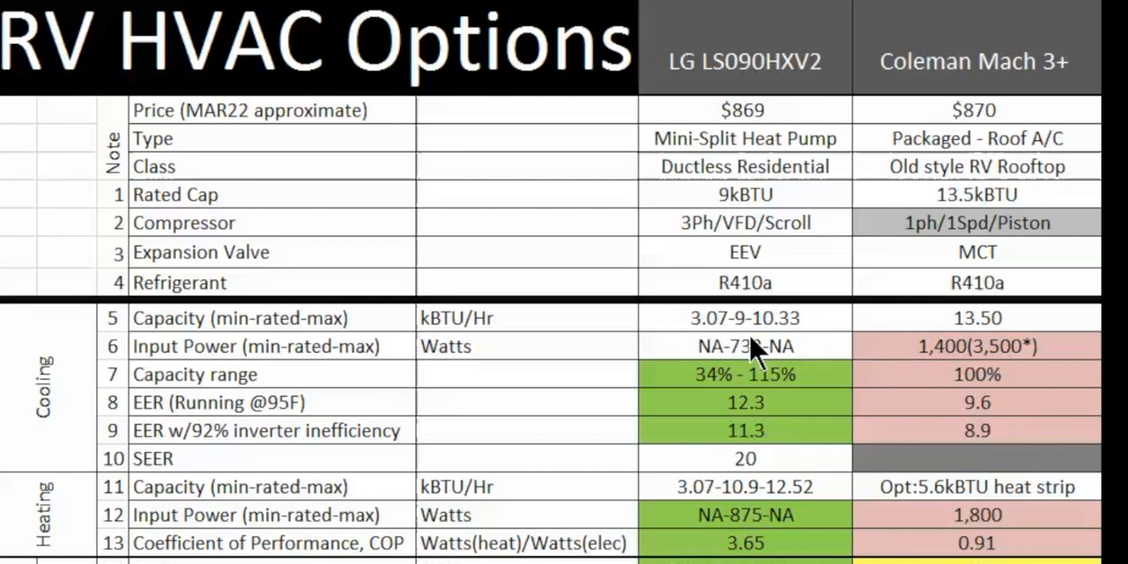
pyautogui.moveTo(753, 335)
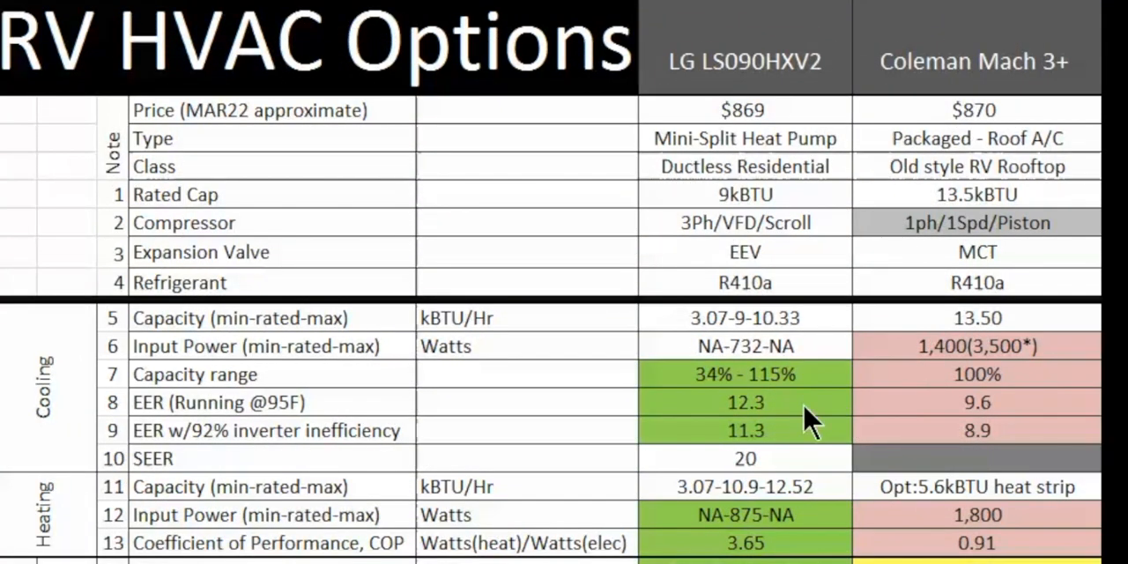
pyautogui.moveTo(780, 419)
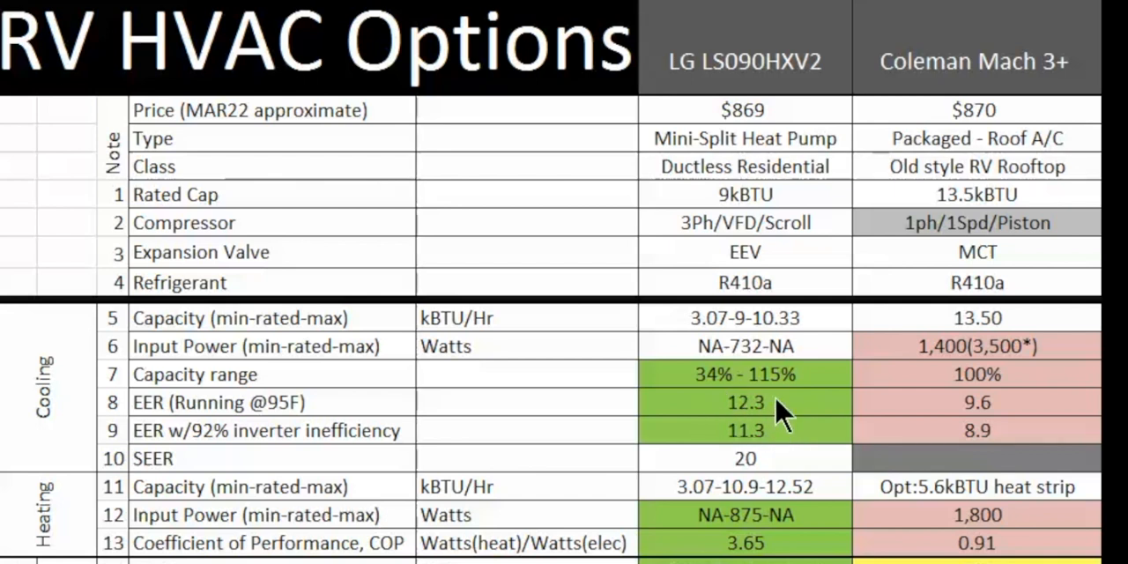
pyautogui.moveTo(776, 432)
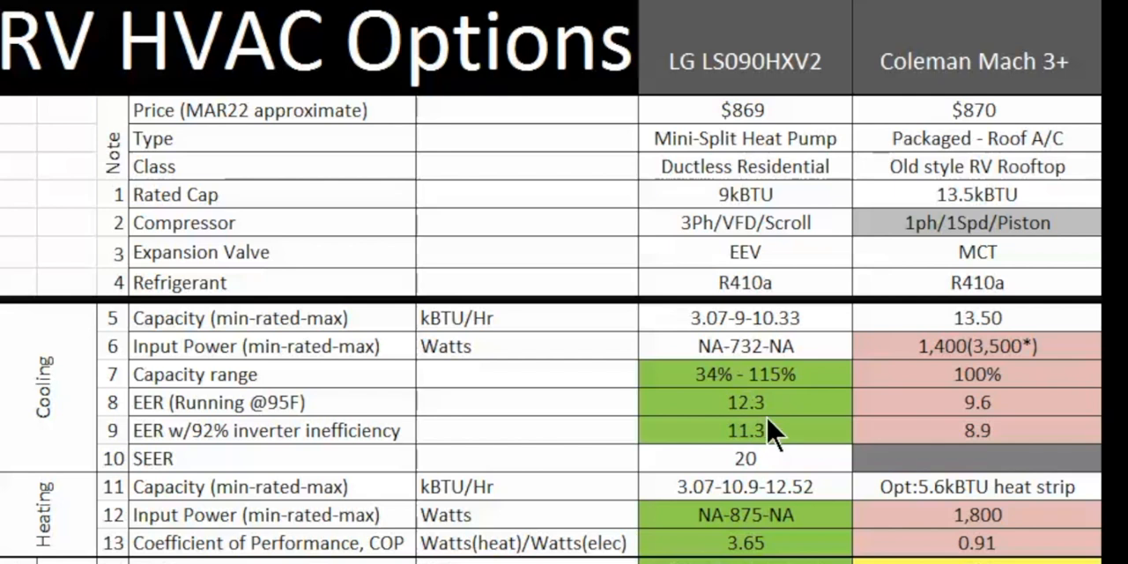
pyautogui.moveTo(753, 419)
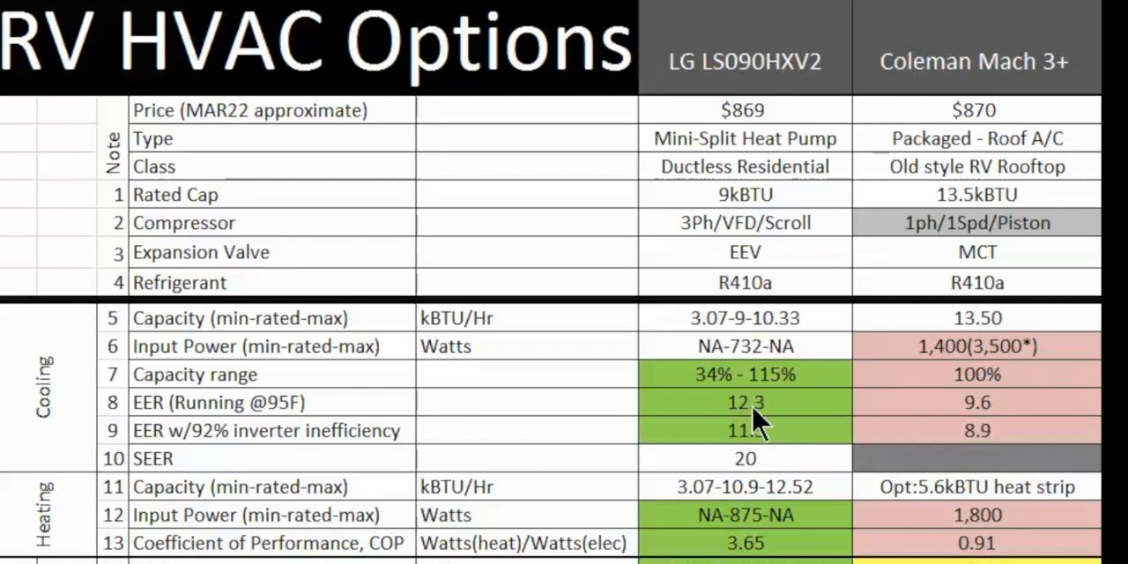
pyautogui.moveTo(749, 401)
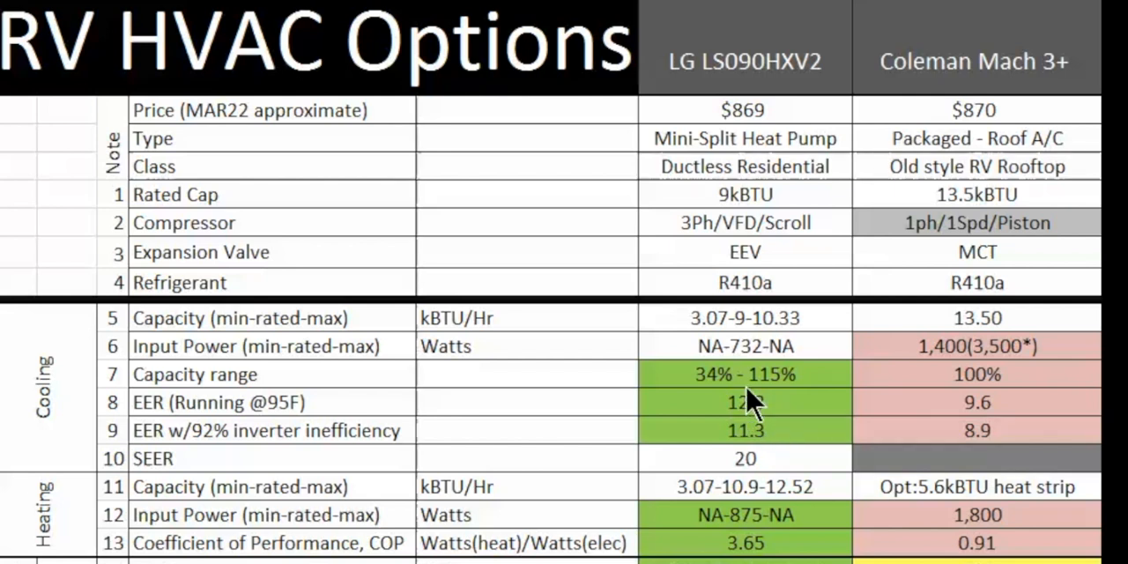
pyautogui.moveTo(749, 335)
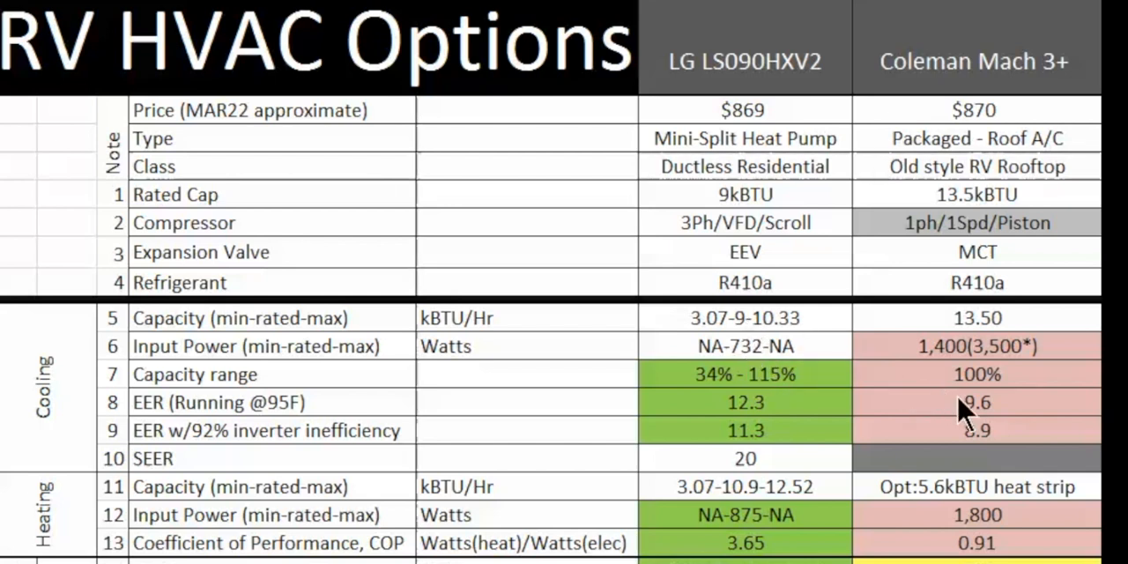
pyautogui.moveTo(987, 343)
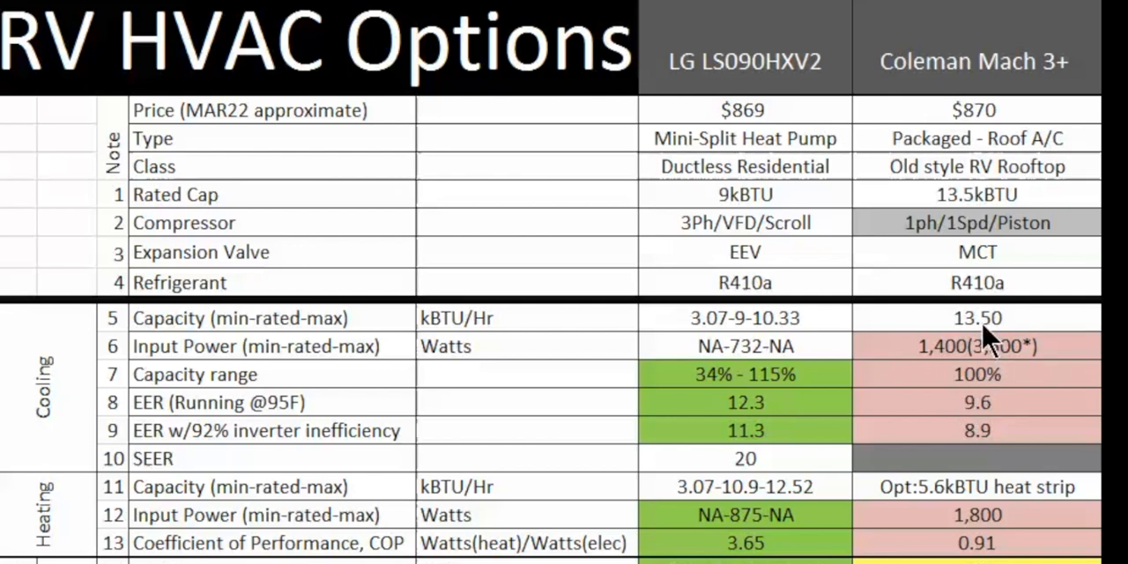
pyautogui.moveTo(951, 370)
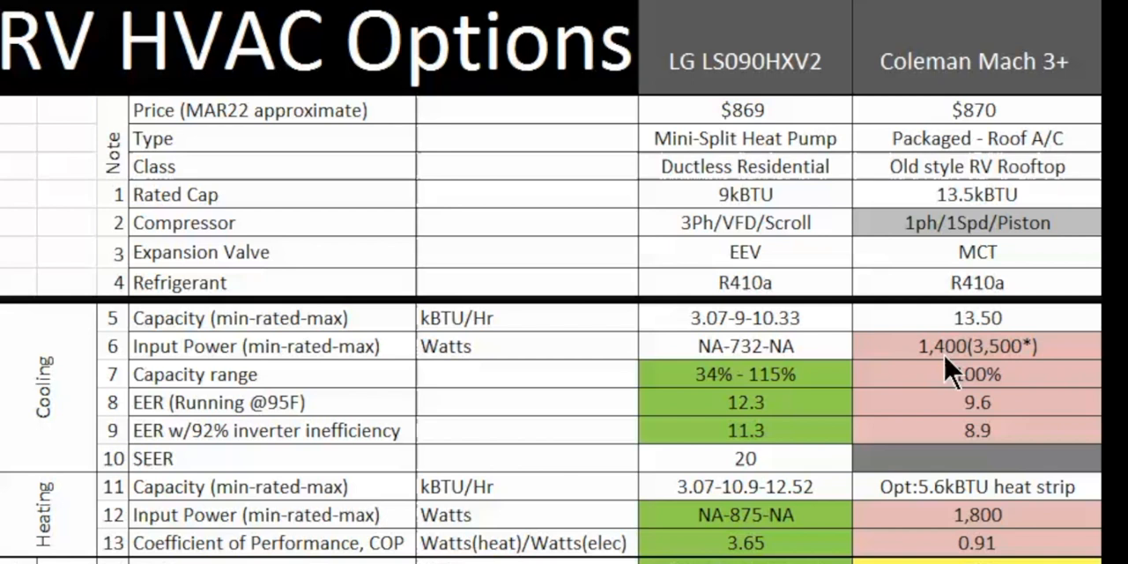
pyautogui.moveTo(718, 419)
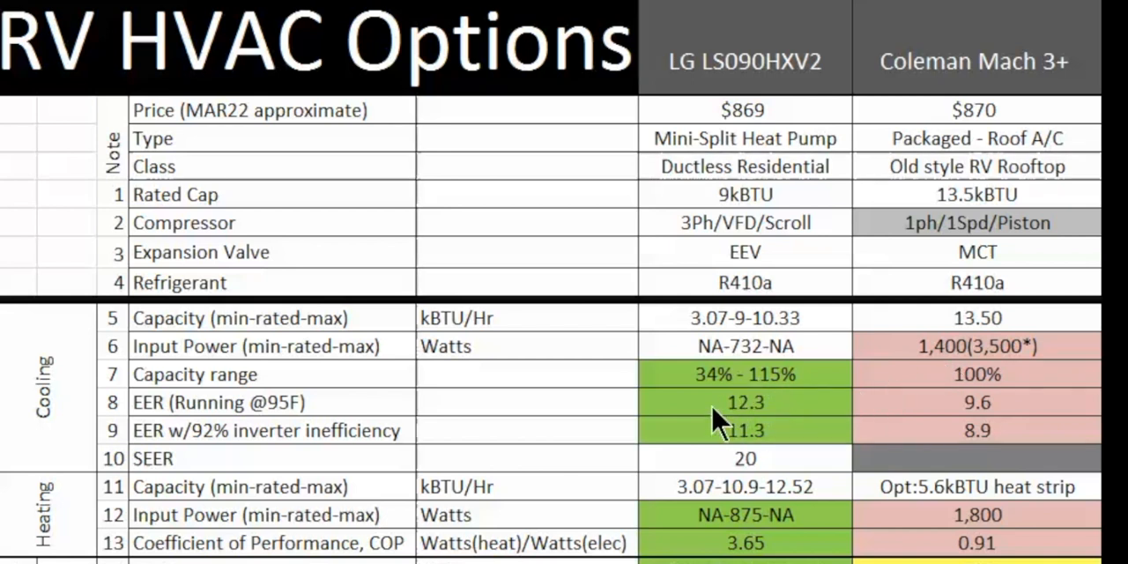
pyautogui.moveTo(916, 432)
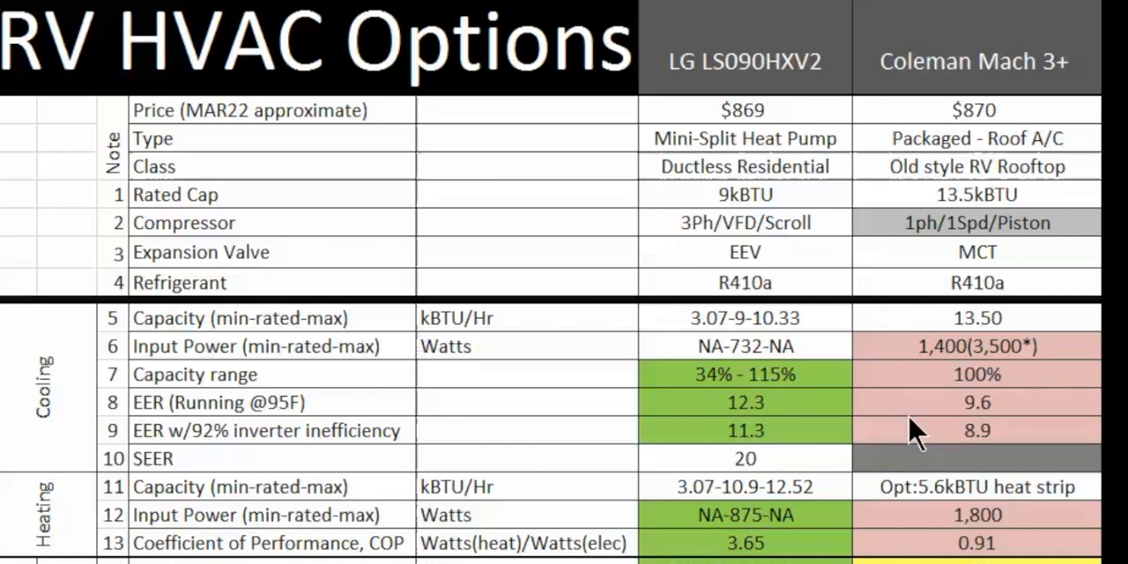
pyautogui.moveTo(987, 423)
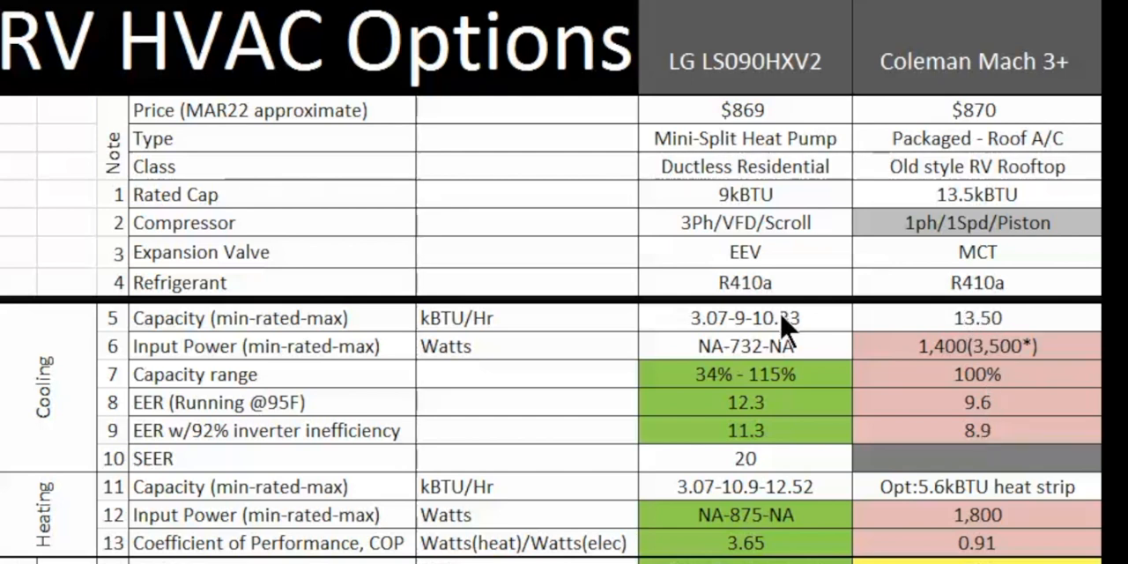
pyautogui.moveTo(745, 362)
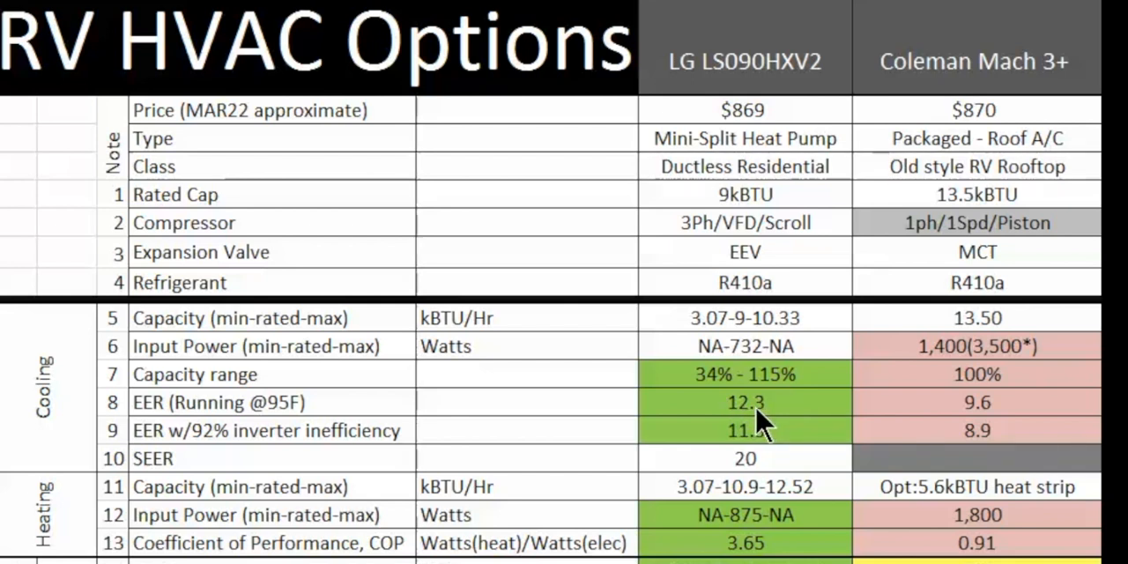
pyautogui.moveTo(991, 427)
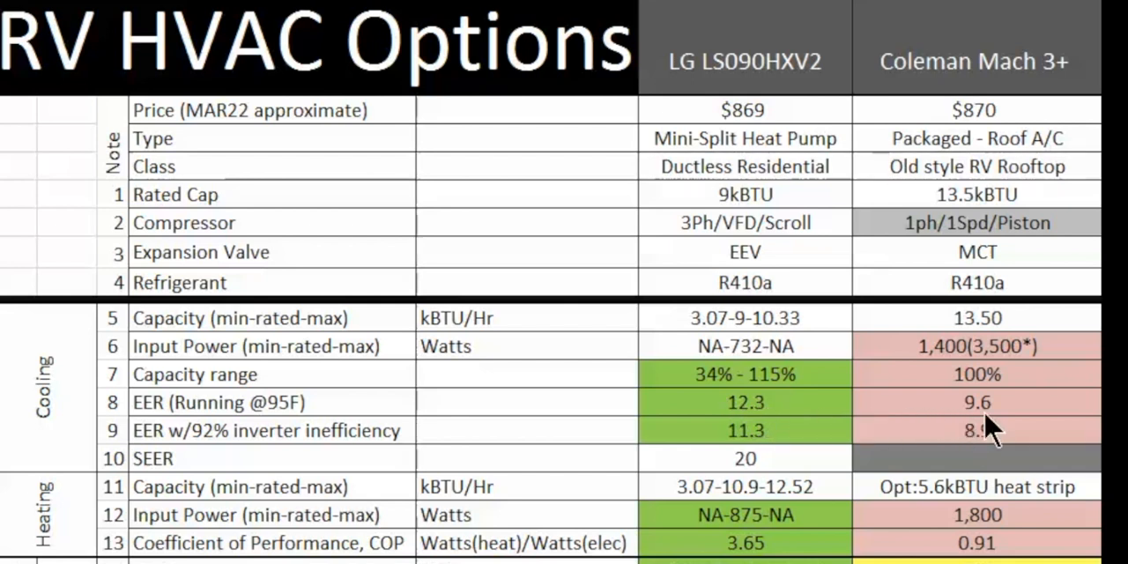